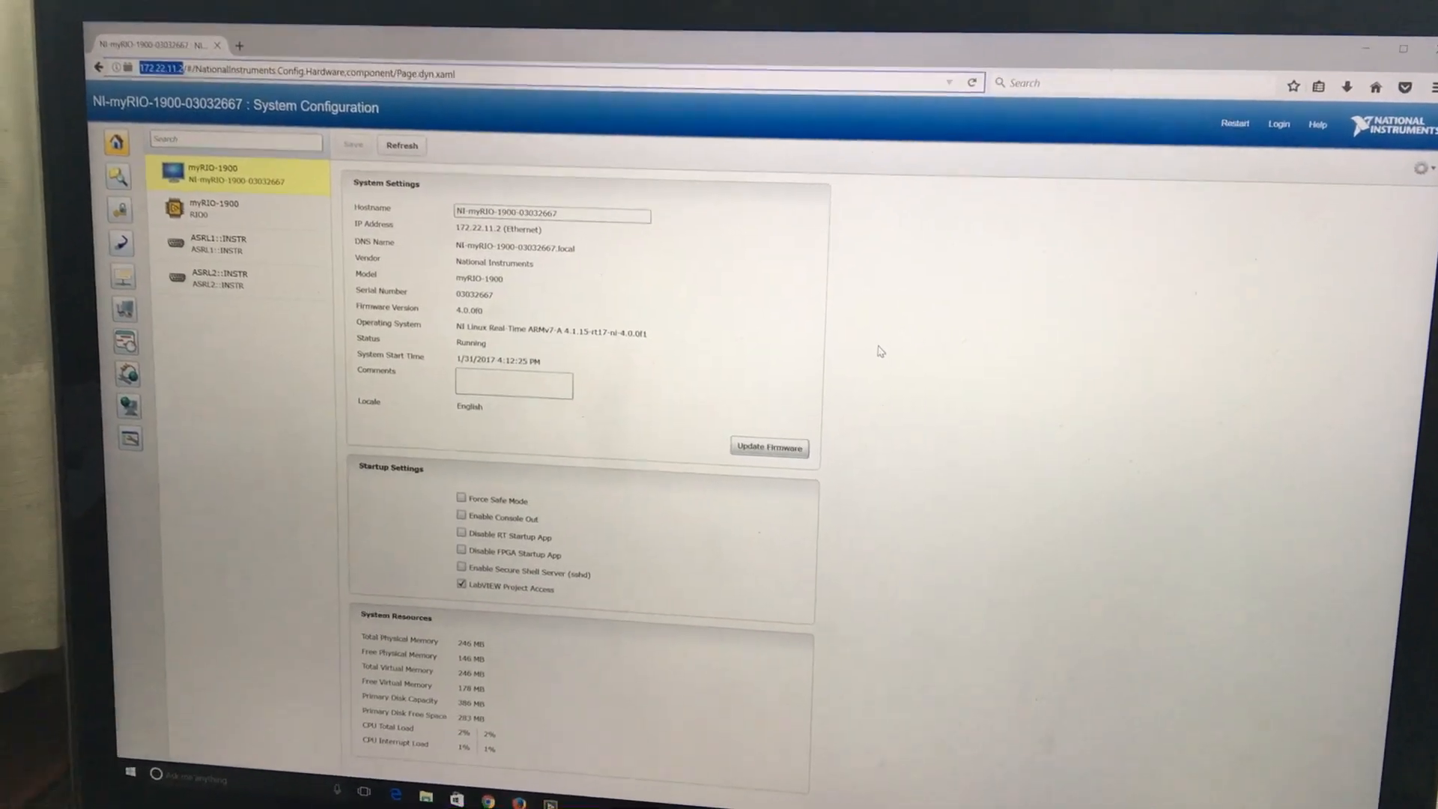
Go to the Network Configuration page for the myRIO adapters.
{"action": "left_click", "coordinate": [126, 234]}
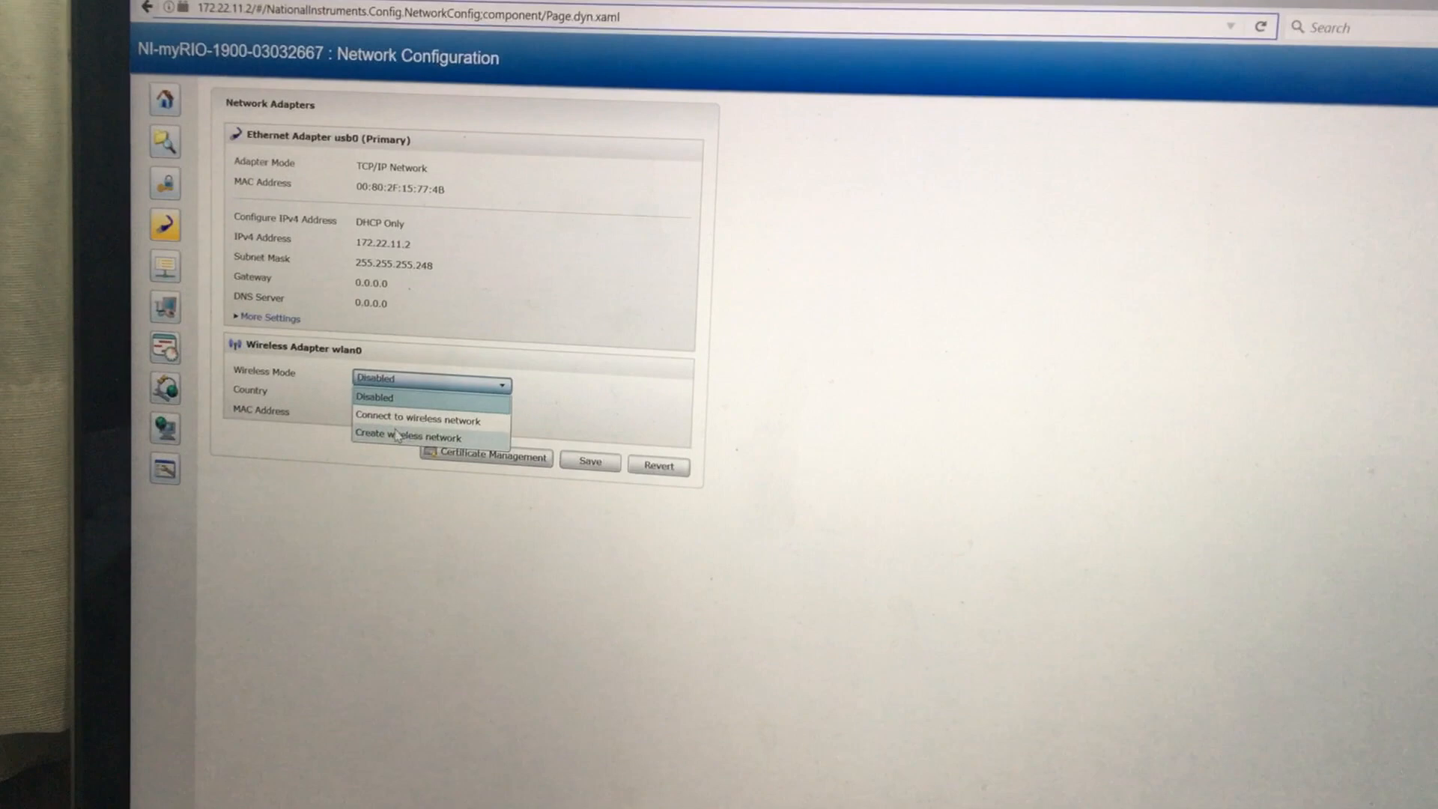
Set wlan0 to create a wireless network with SSID 'MYRIO WIFI'.
{"action": "left_click", "coordinate": [418, 435]}
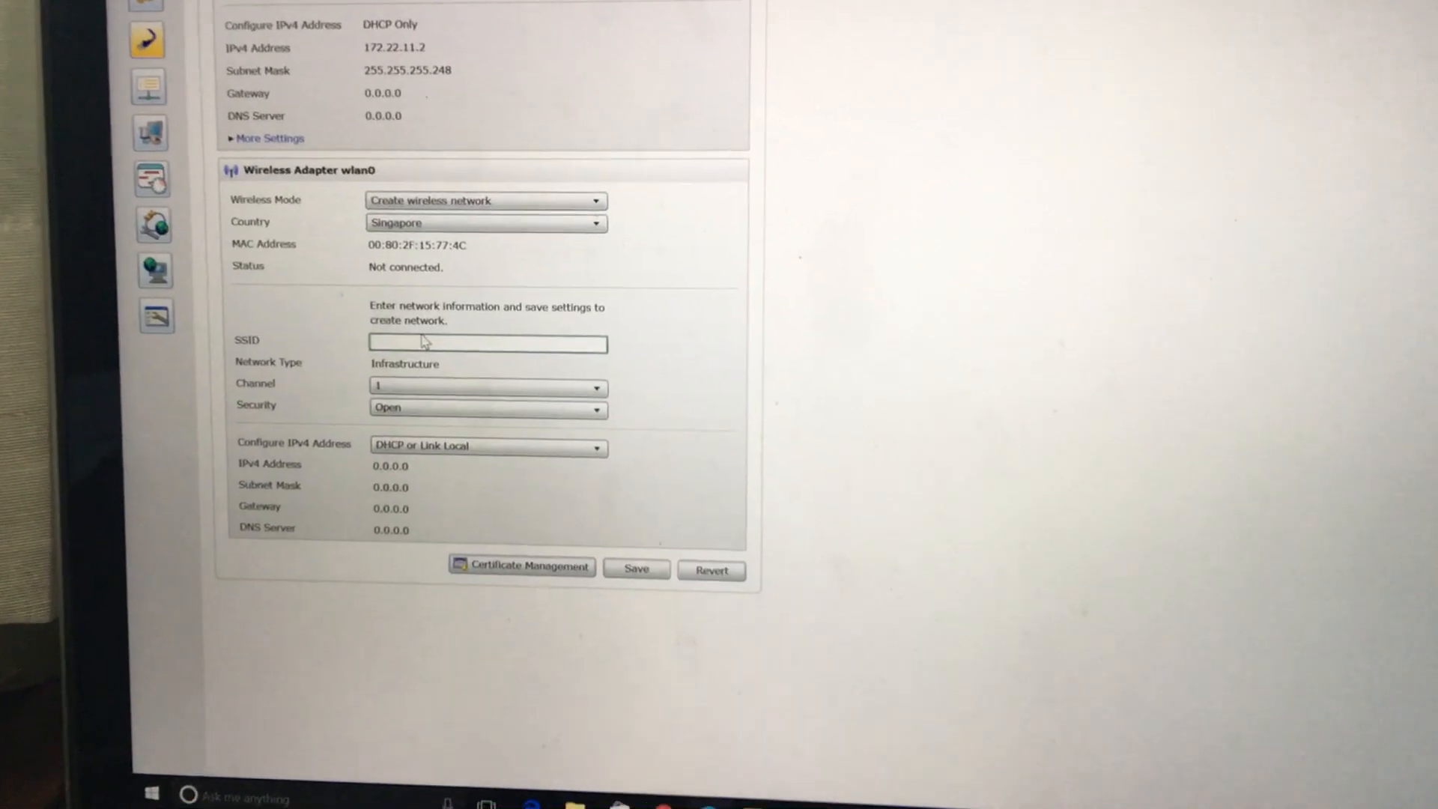
{"action": "type", "text": "MYRIO"}
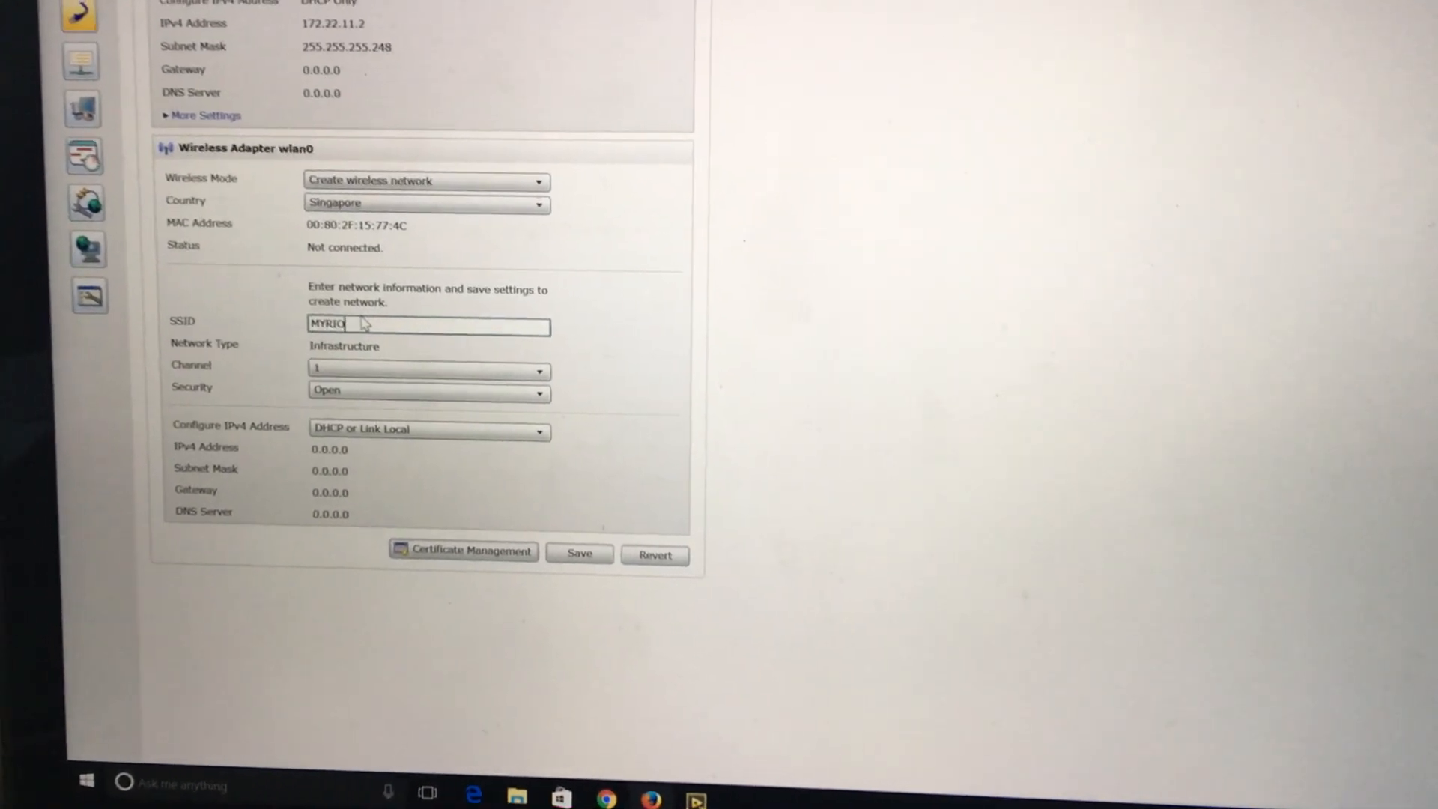
{"action": "type", "text": "WIFI"}
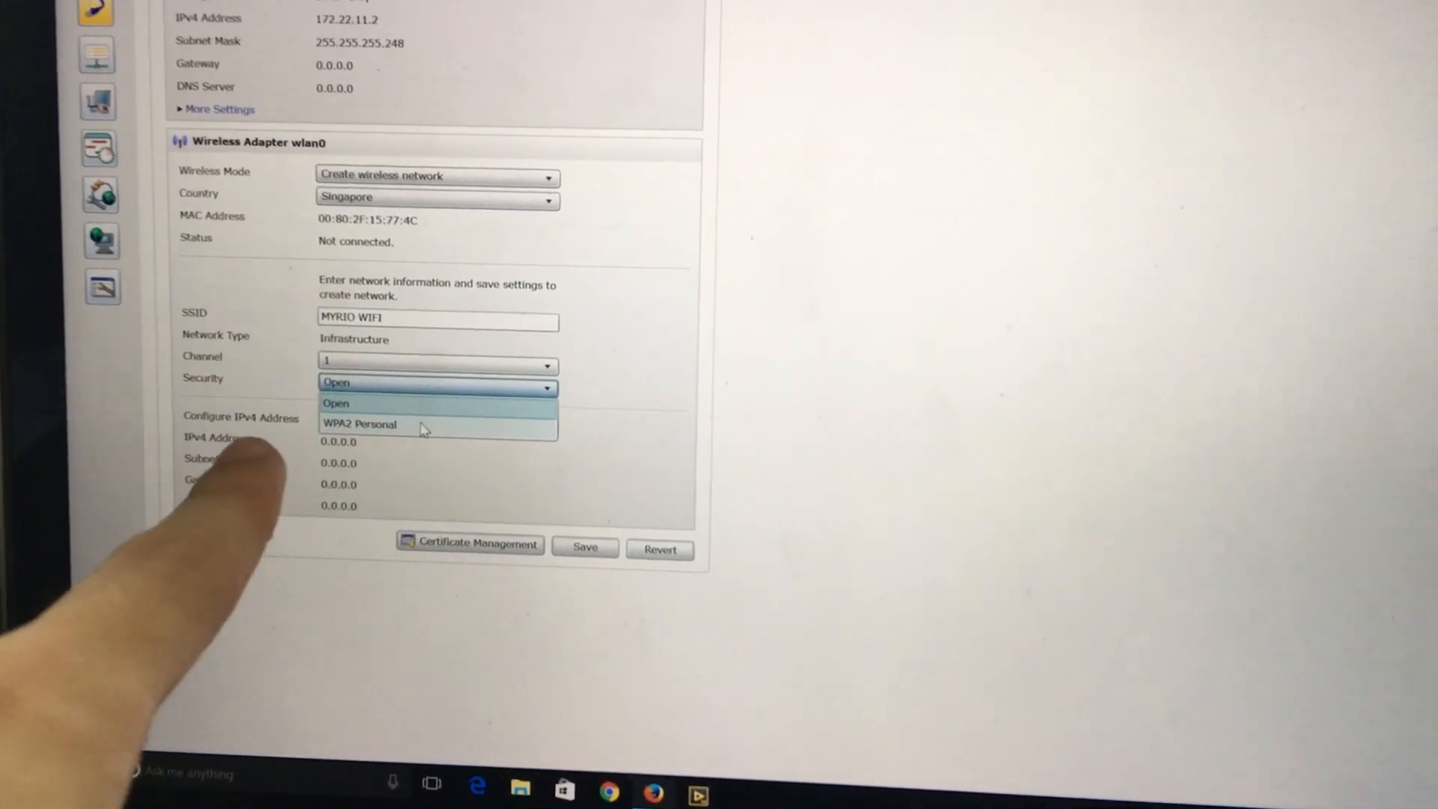
{"action": "left_click", "coordinate": [359, 424]}
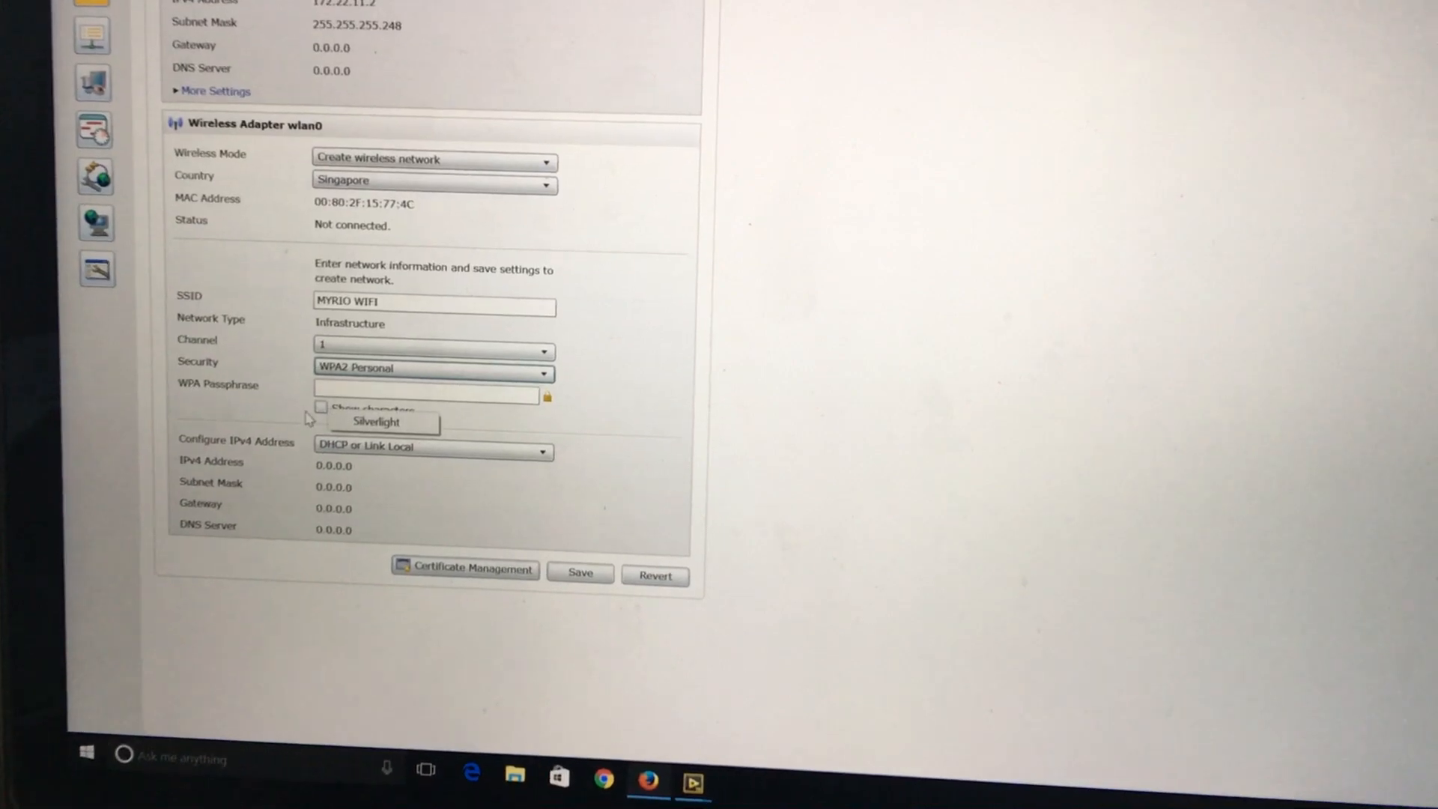
{"action": "left_click", "coordinate": [321, 406]}
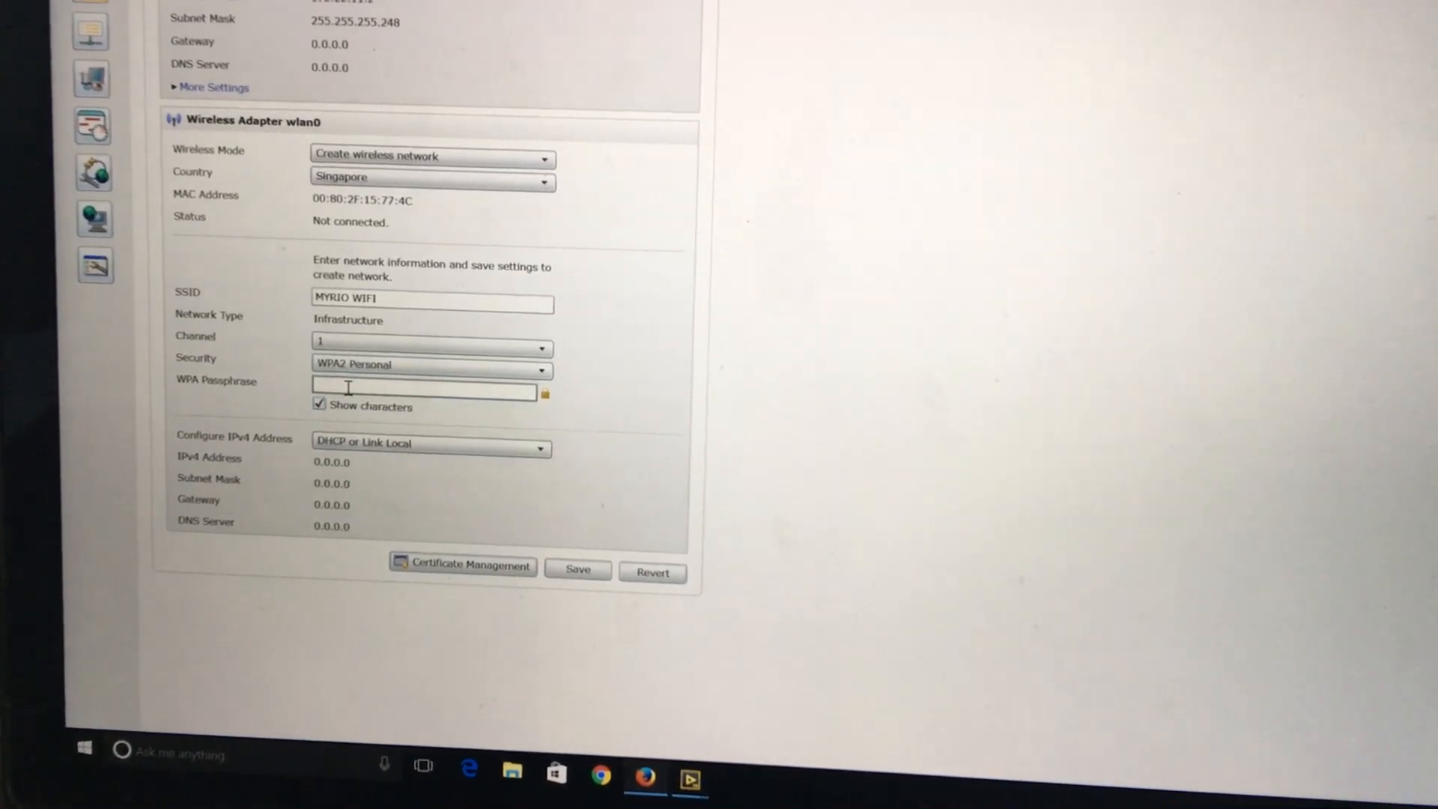
{"action": "type", "text": "password"}
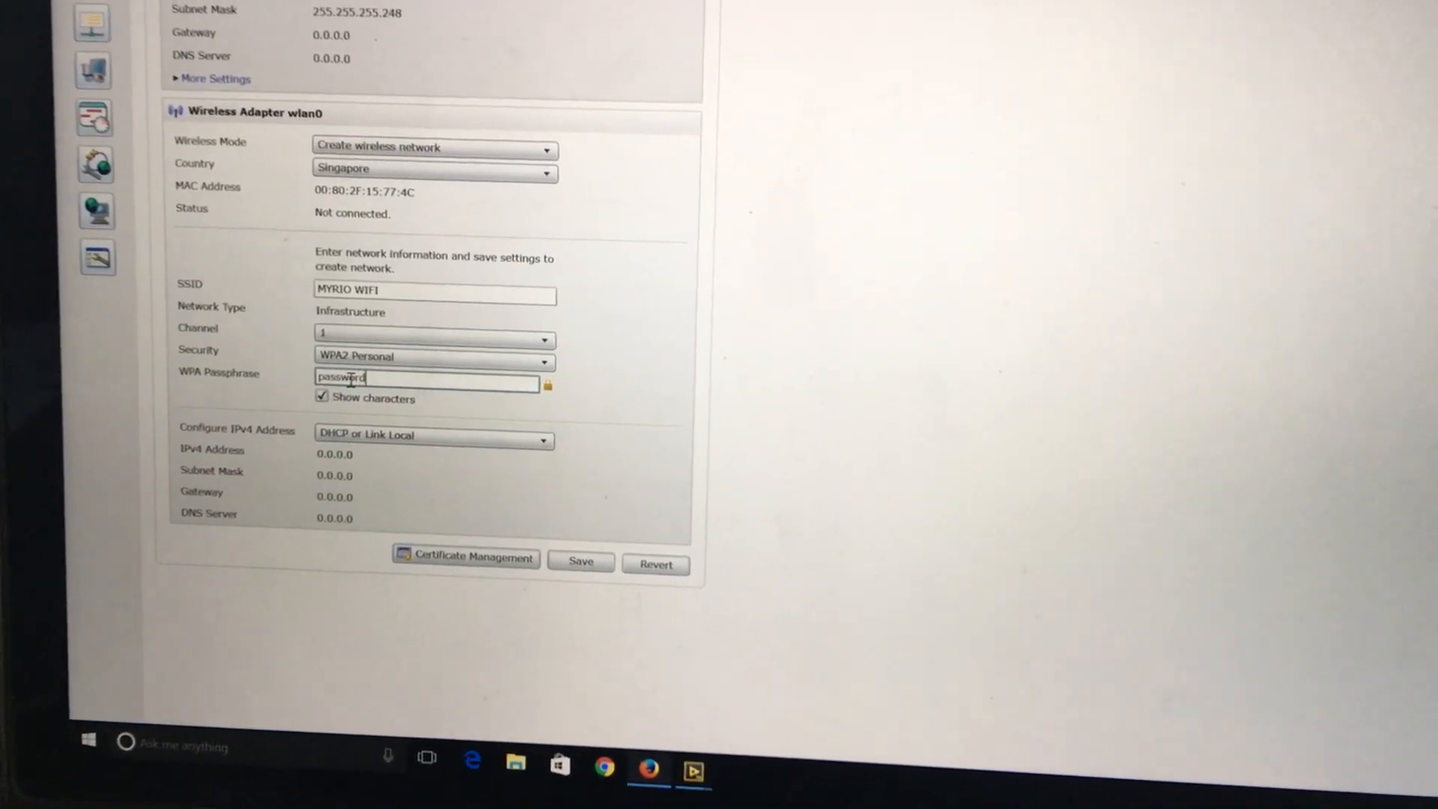